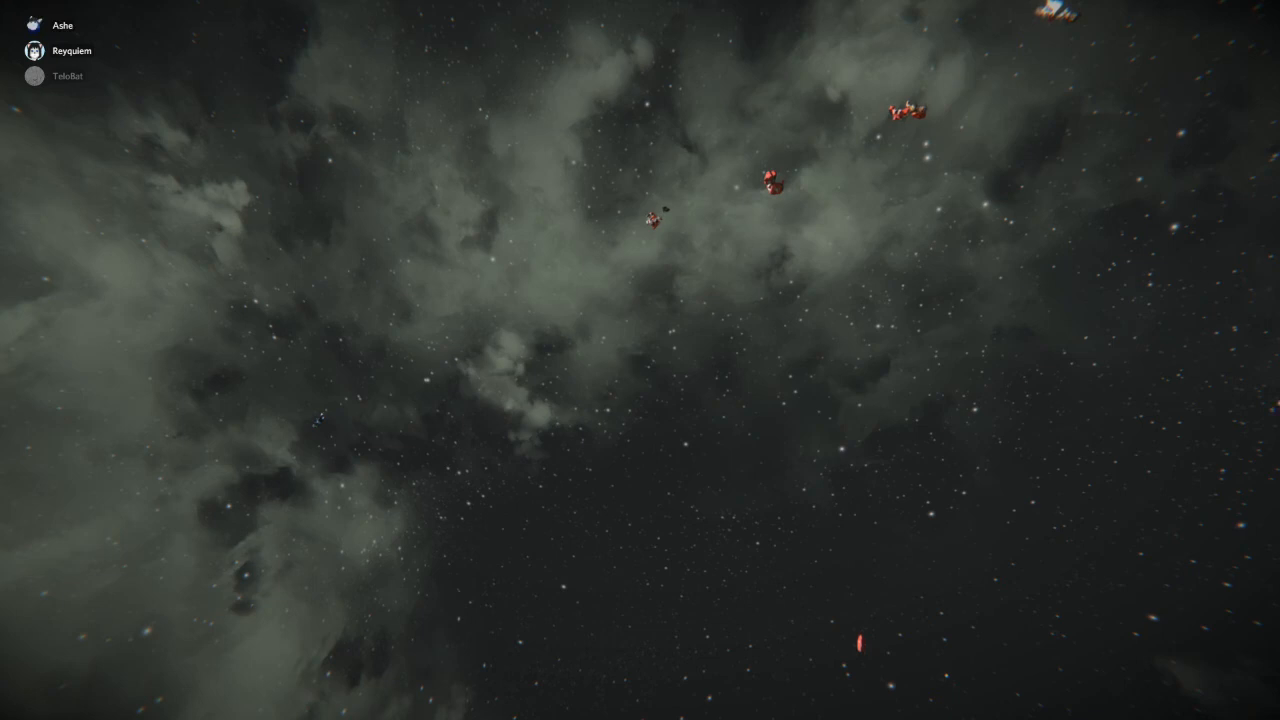
- Bring up the Alt+Tab switcher listing Space Engineers, OBS, Discord and Steam, with OBS selected next
{"action": "key", "text": "alt+tab"}
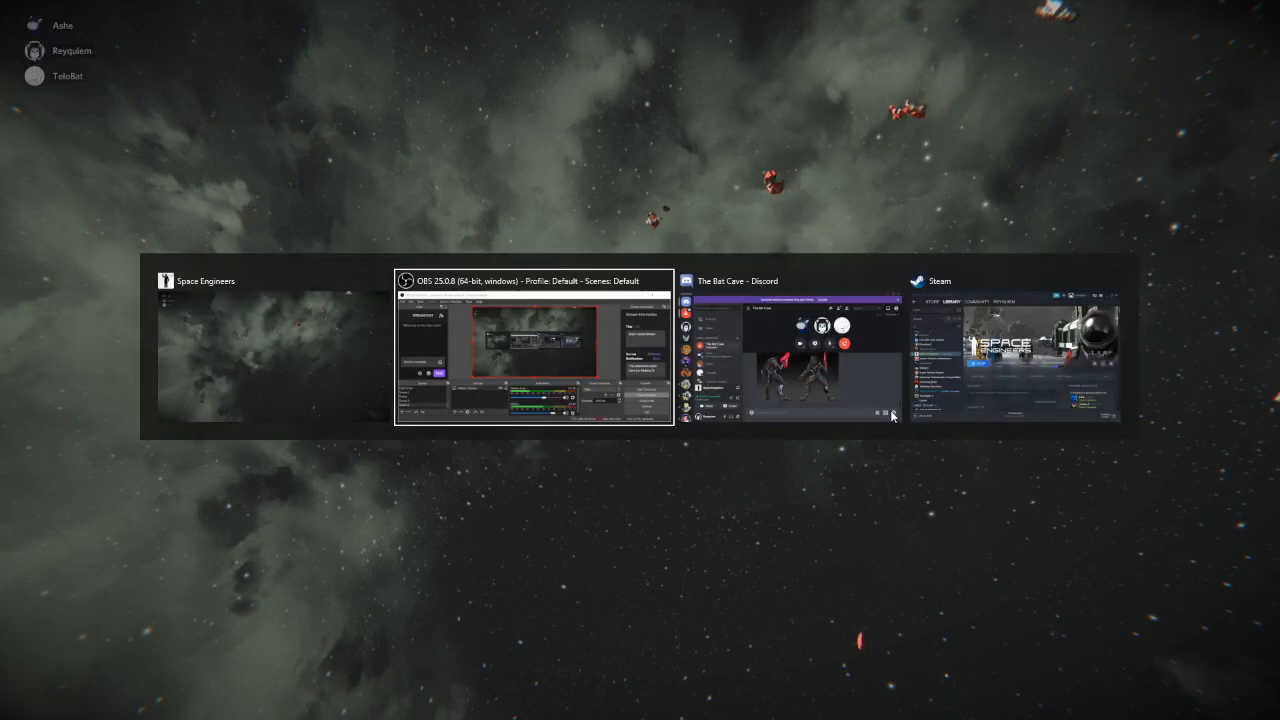